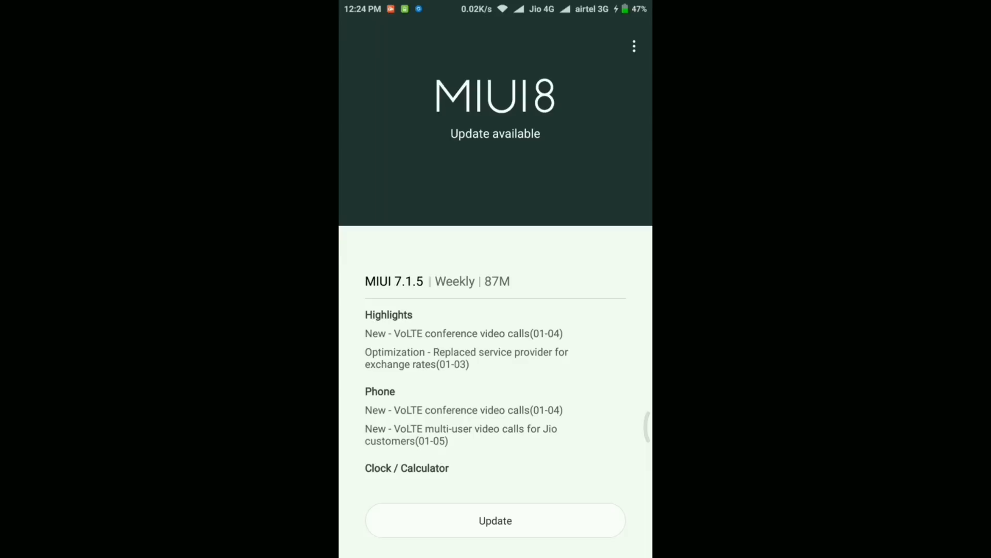
Start downloading the 87M MIUI 7.1.5 weekly update
click(495, 520)
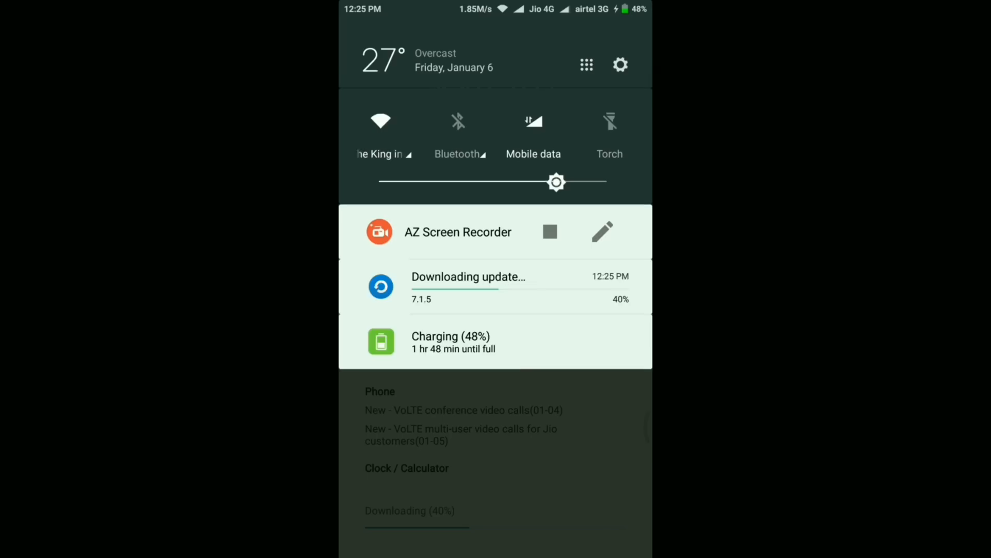
Check About phone for MIUI 8 Global 6.12.29 and 6.35GB free, then go home
click(620, 65)
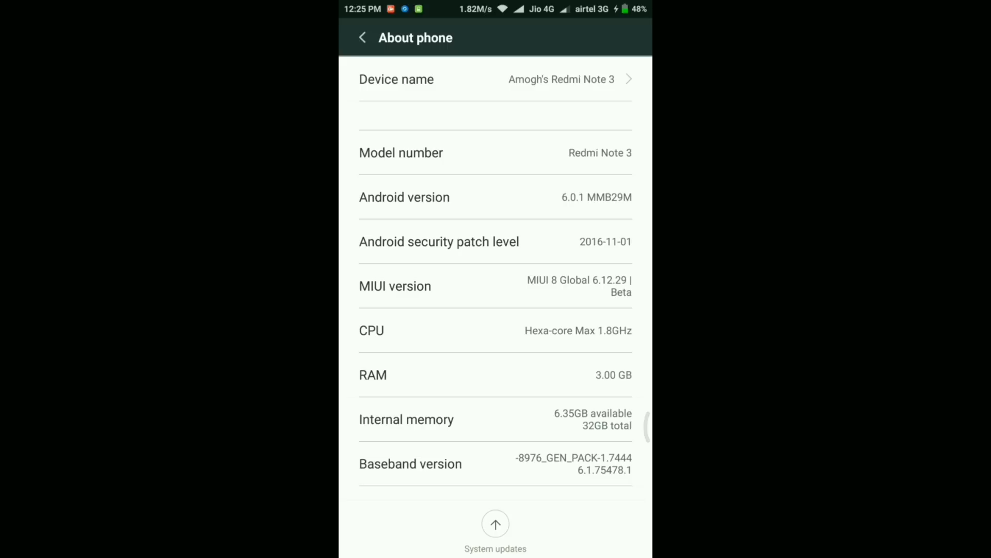
scroll(down, 3)
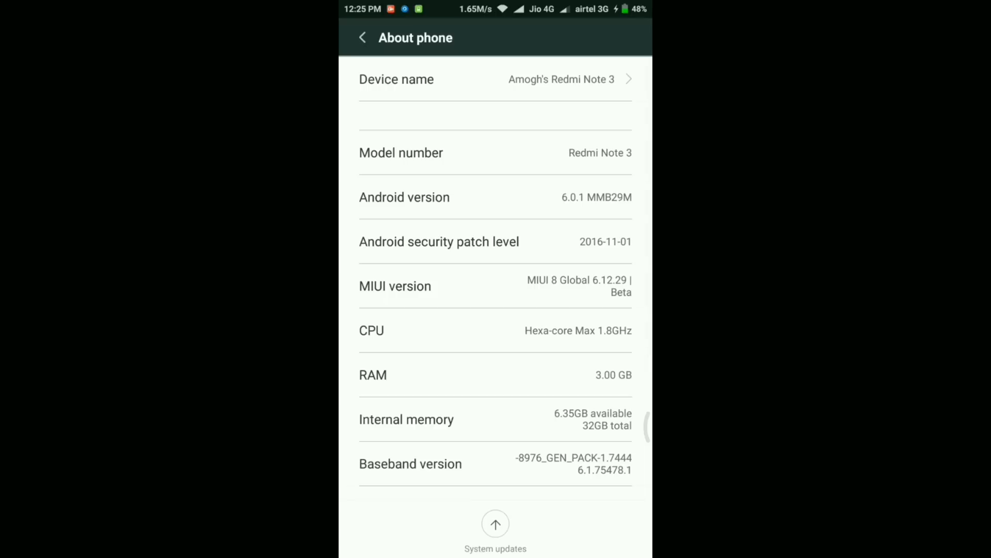
click(495, 524)
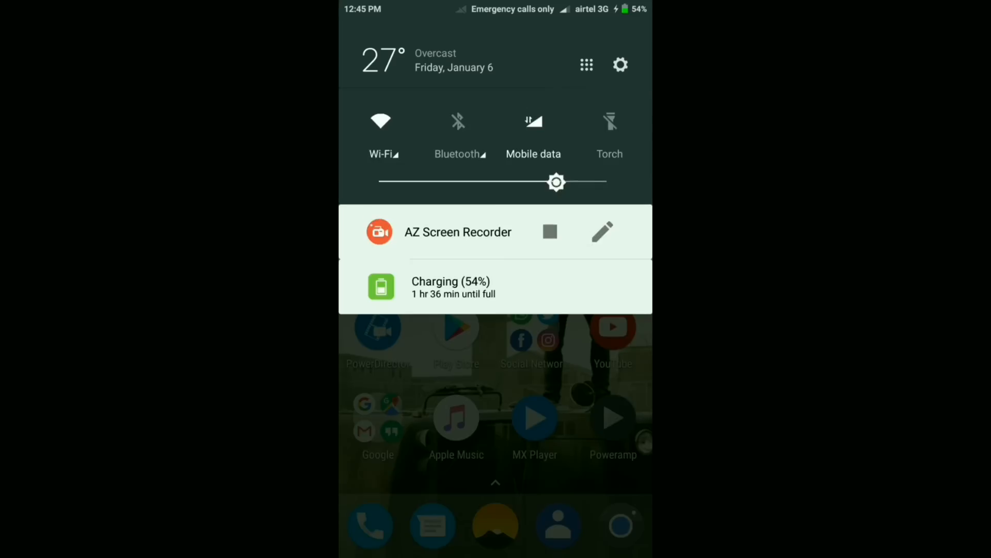
Confirm the Updater shows no updates on MIUI 8 7.1.5 Weekly, then open Settings
click(380, 133)
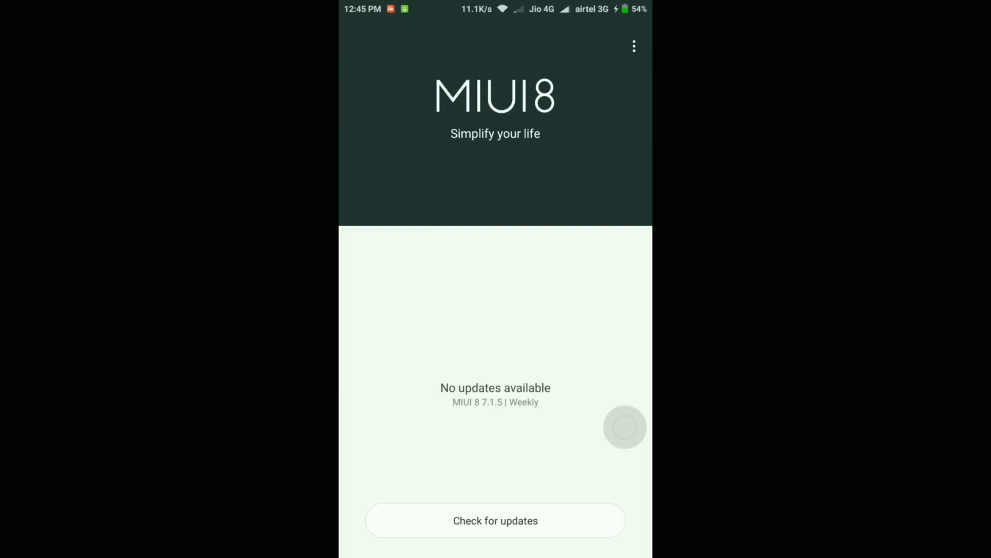
click(634, 46)
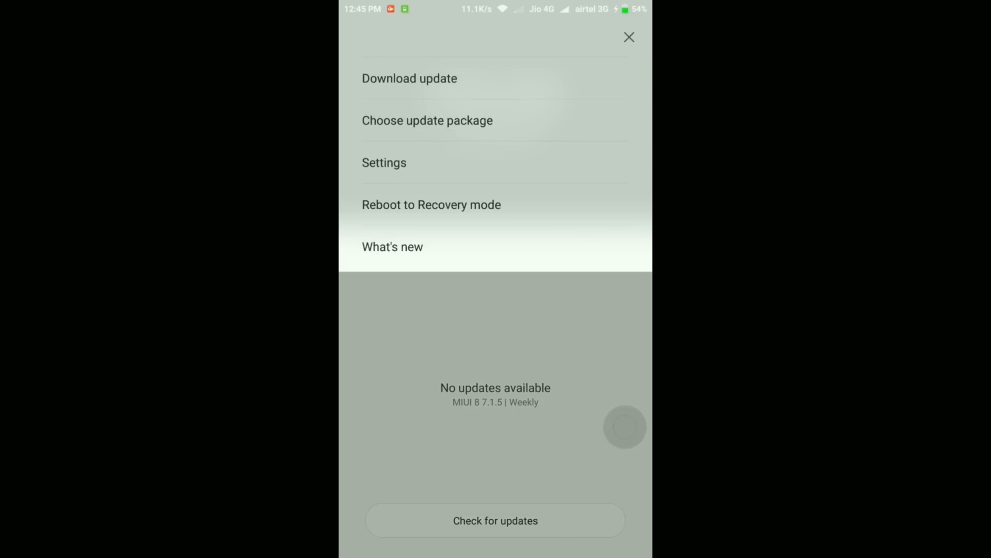
click(392, 247)
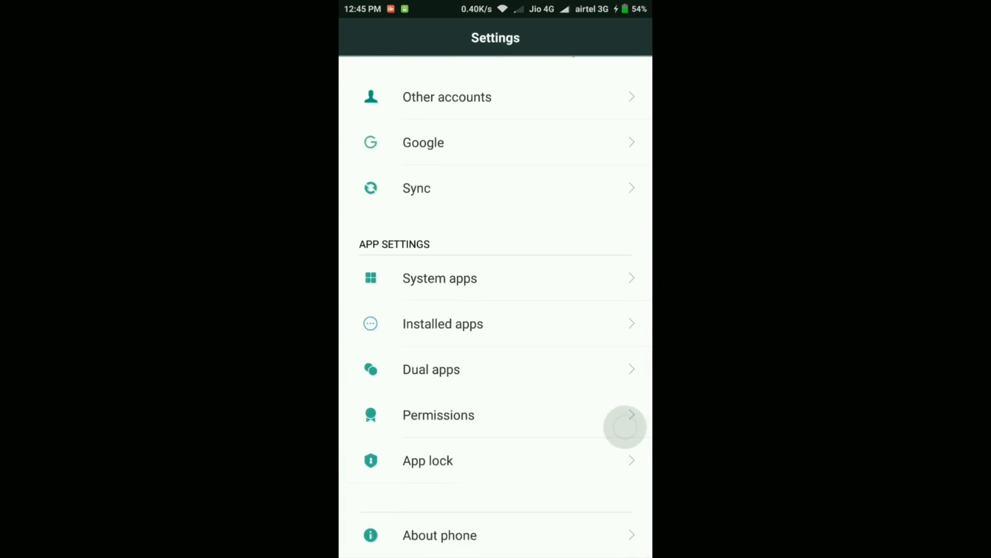
Verify MIUI 8 Global 7.1.5 Beta with 9.72GB free, then launch the currency converter
click(439, 535)
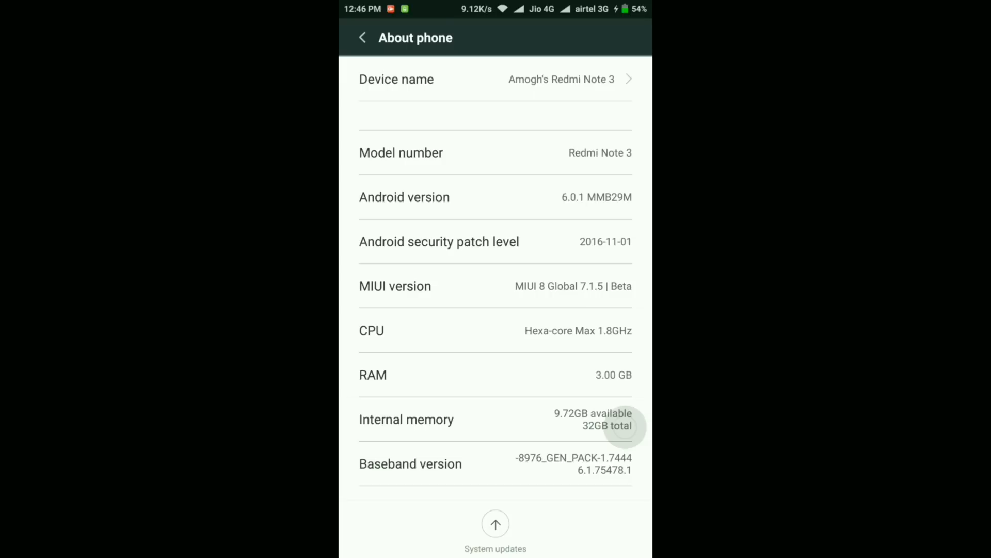
scroll(down, 3)
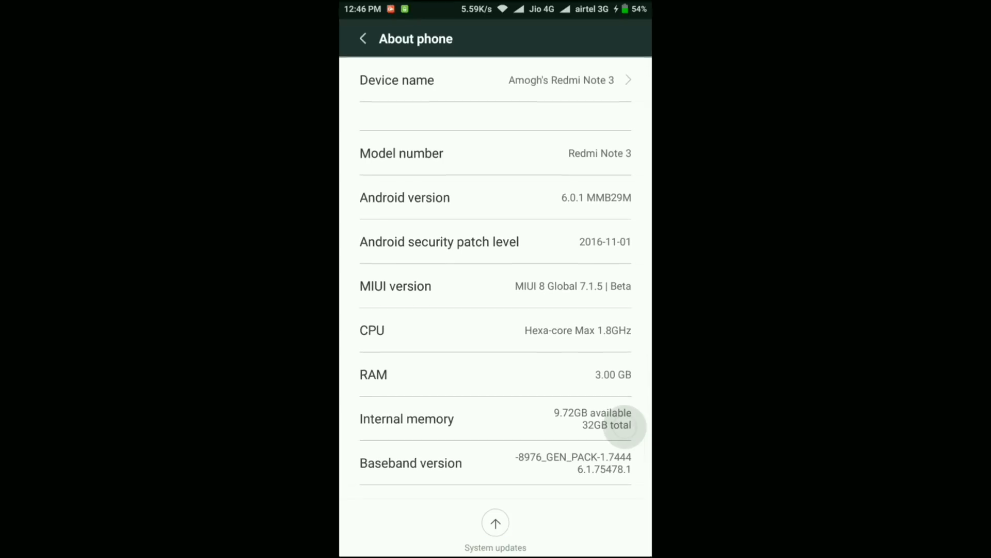
click(496, 521)
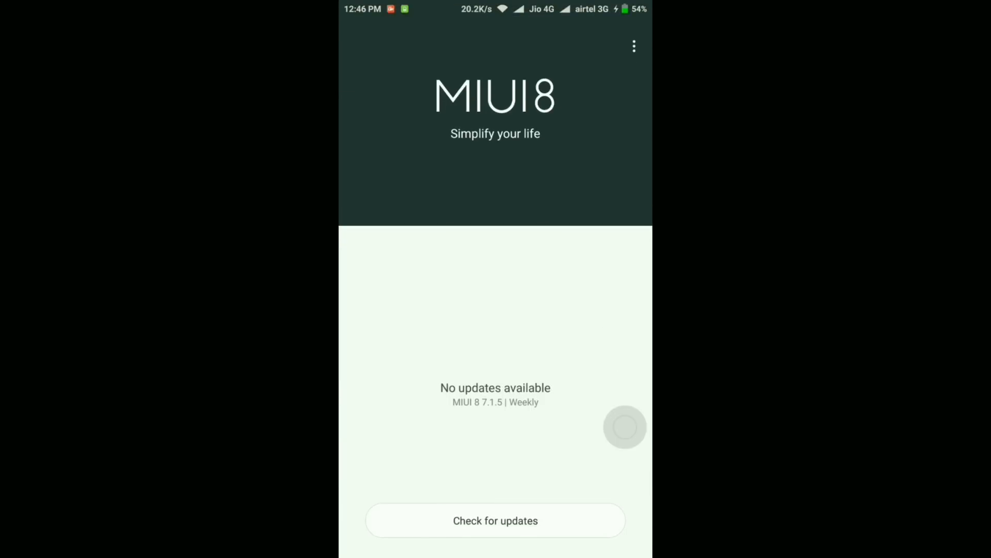
click(633, 46)
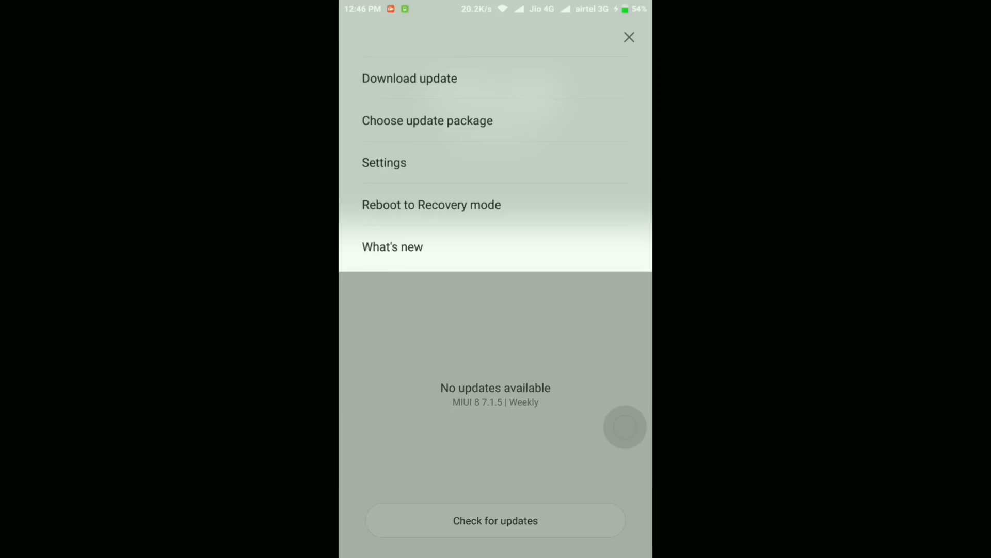
click(391, 247)
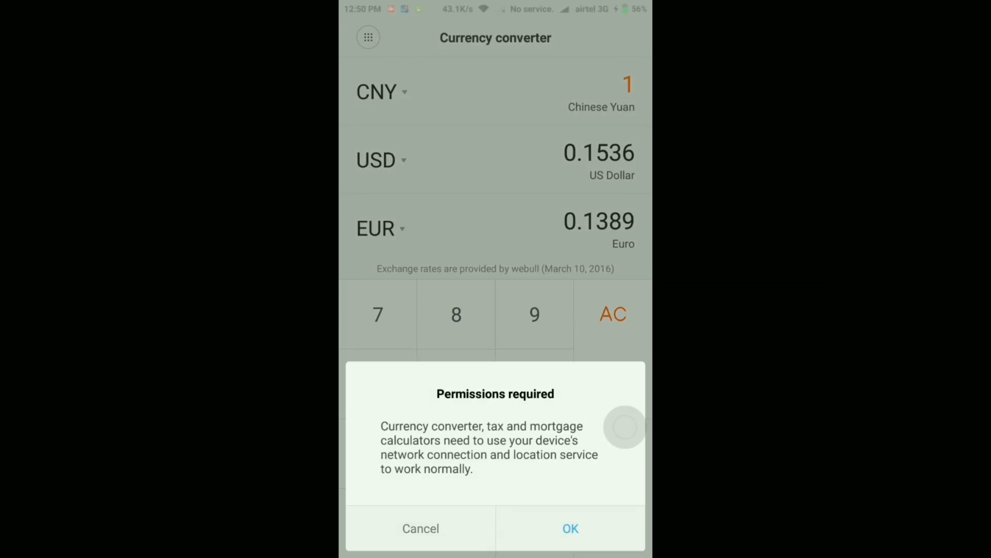
Grant converter permissions, switch CNY to Indian Rupee, and convert 1 Euro to 71.94 INR
click(568, 527)
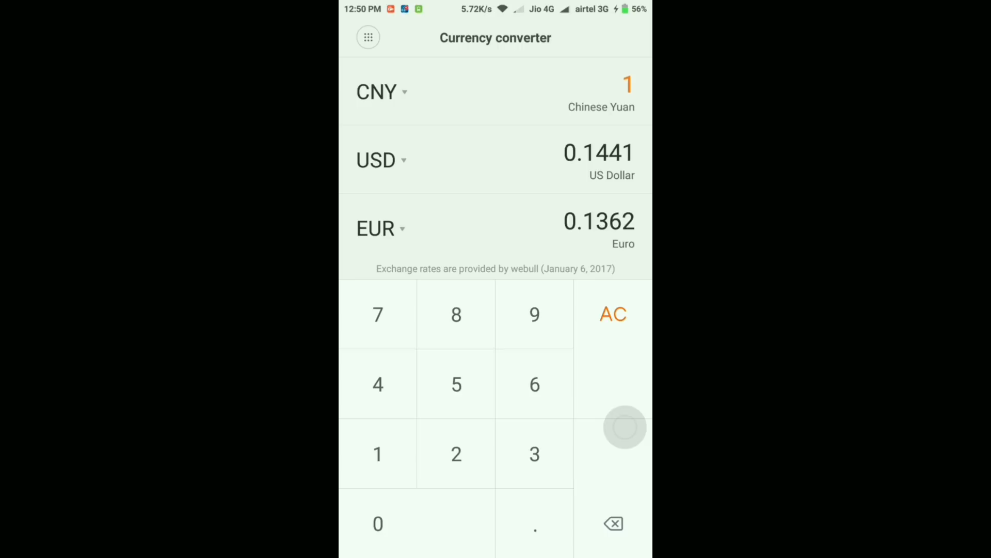
click(379, 92)
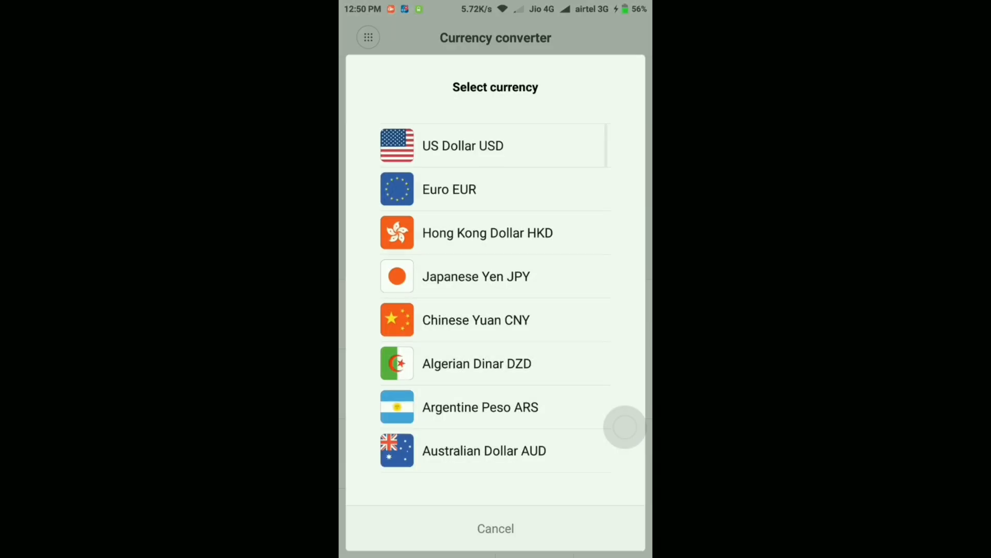
scroll(down, 3)
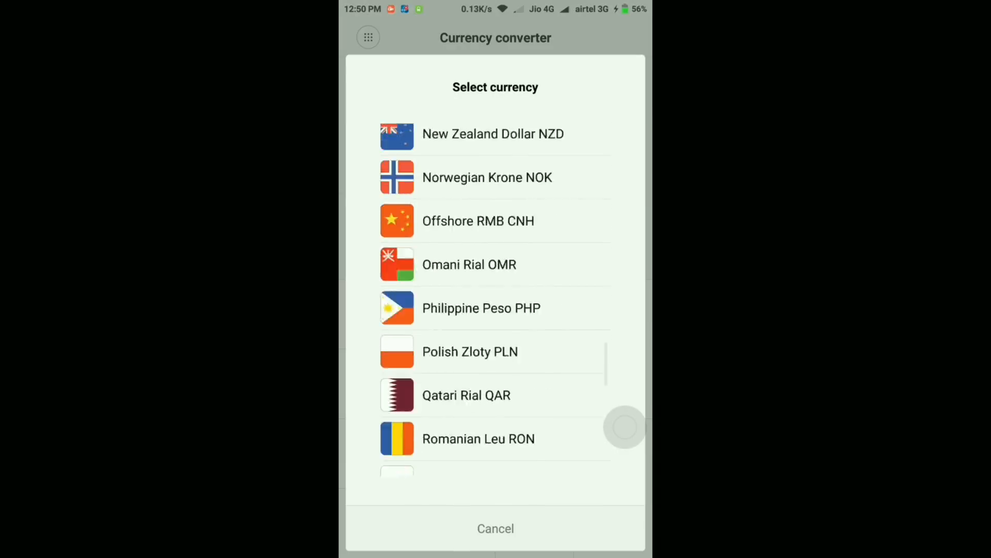
scroll(down, 3)
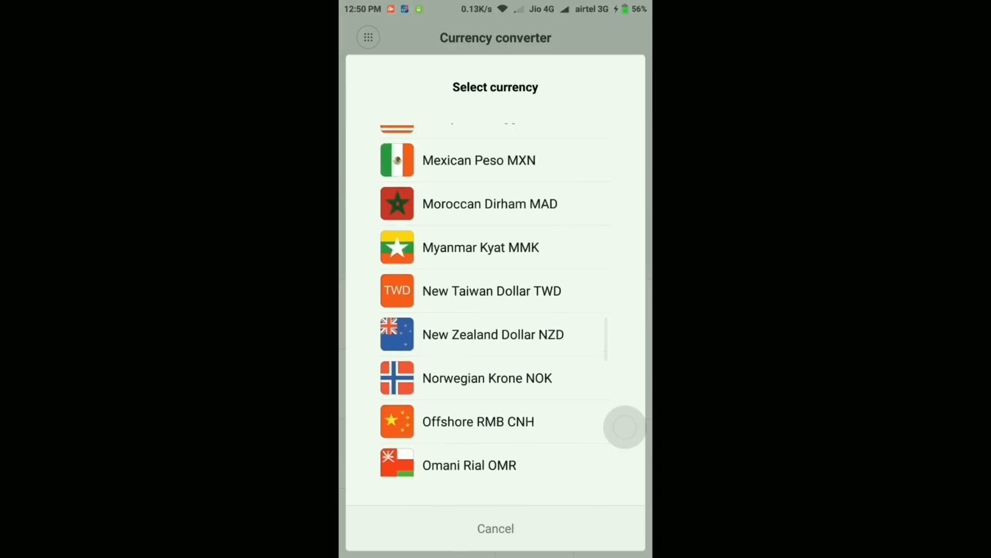
scroll(up, 3)
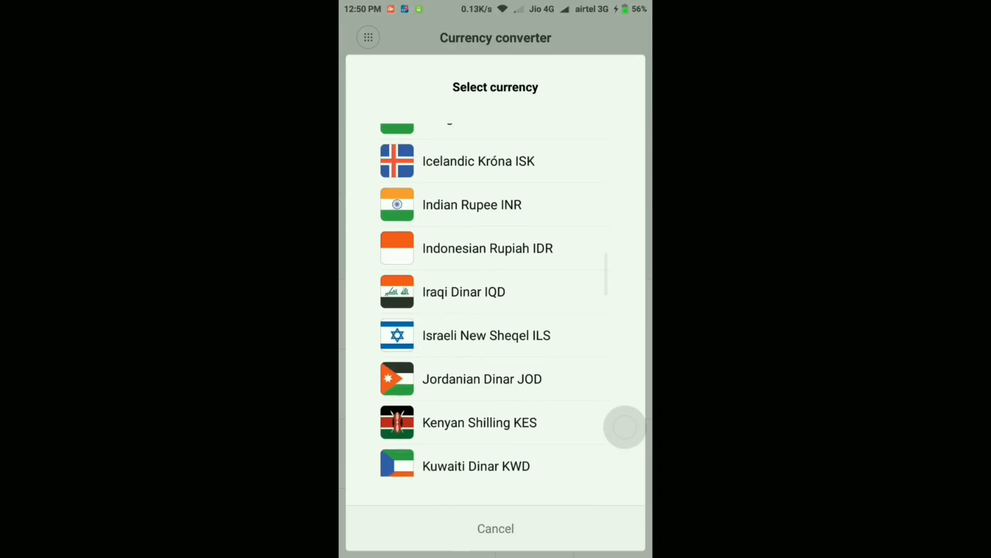
click(471, 205)
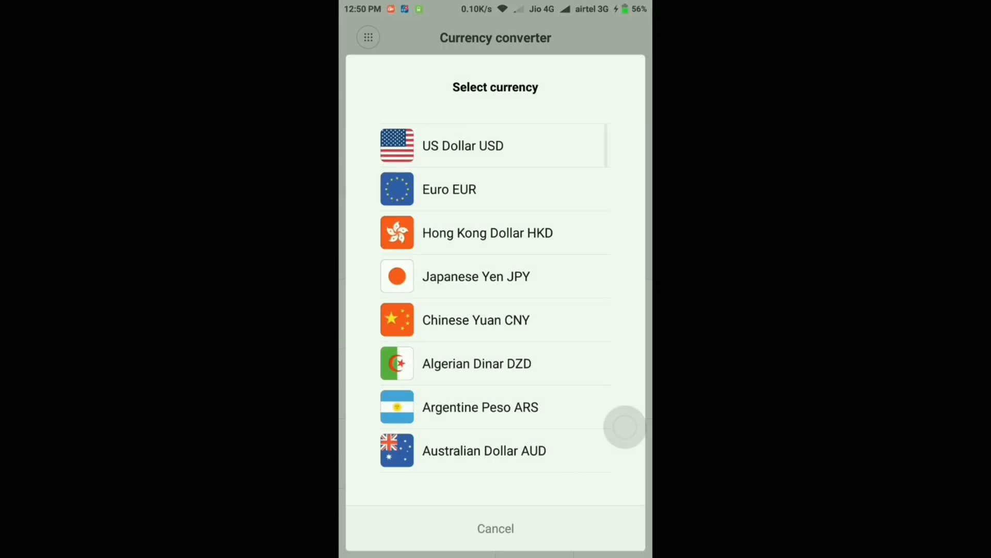
click(462, 146)
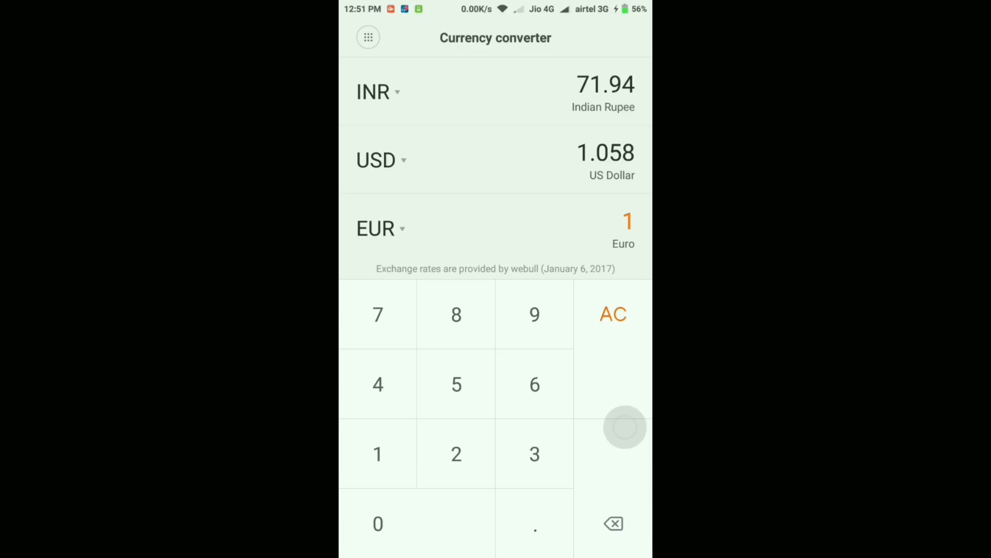
click(612, 313)
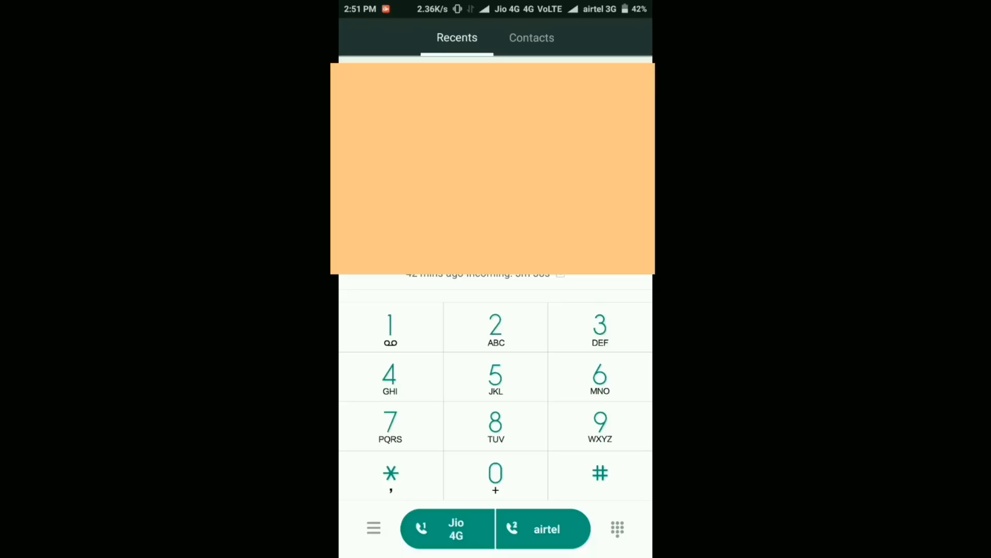
Call a recent contact over Jio 4G and briefly switch the call to video
click(447, 529)
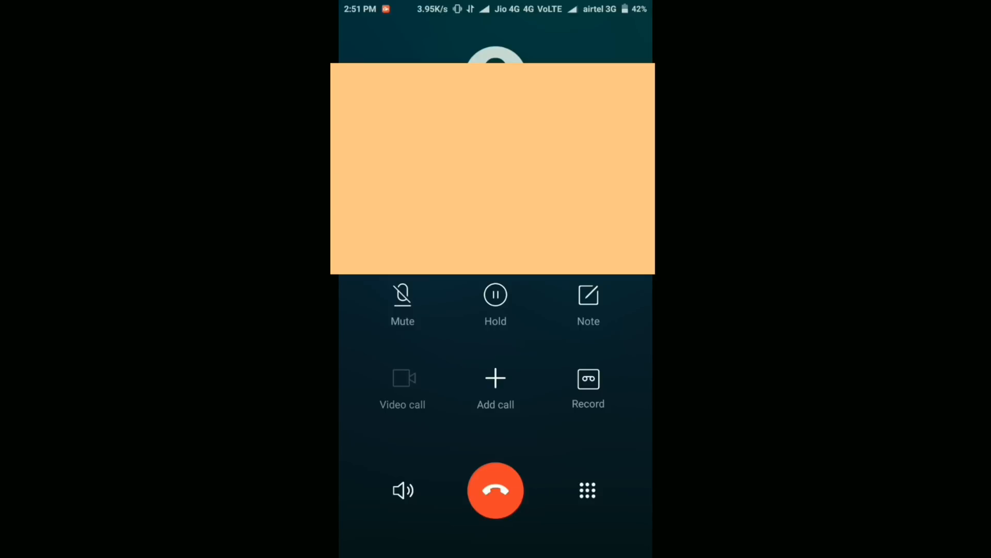
click(402, 490)
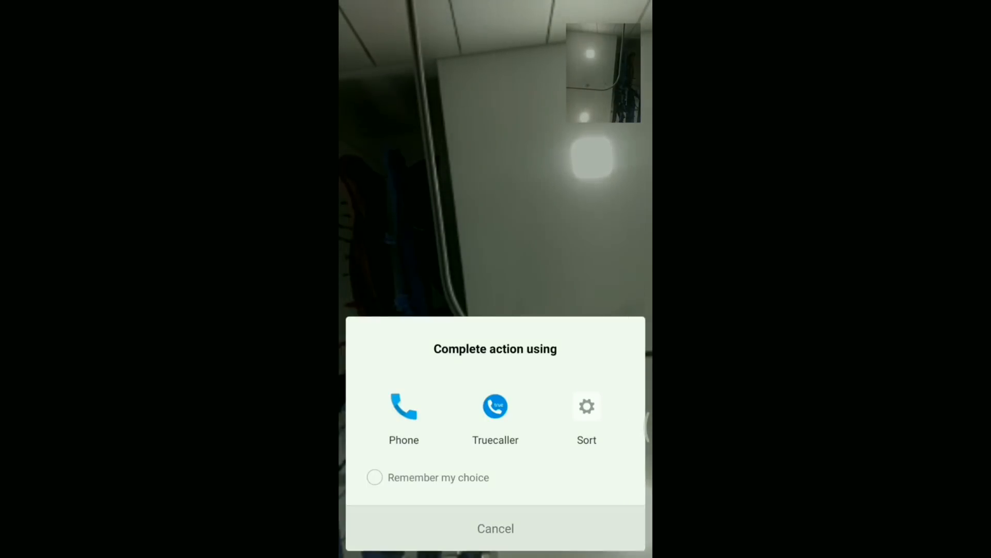
click(404, 411)
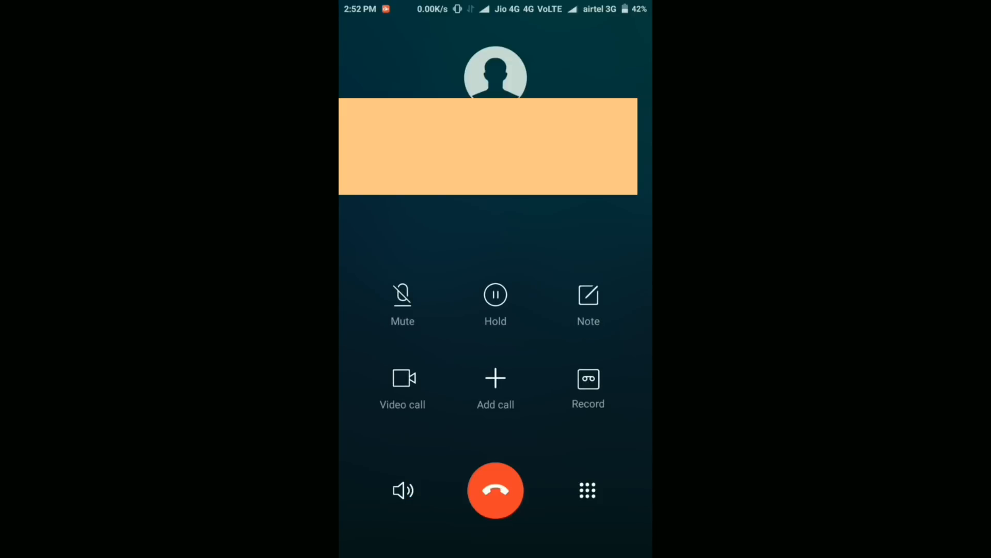